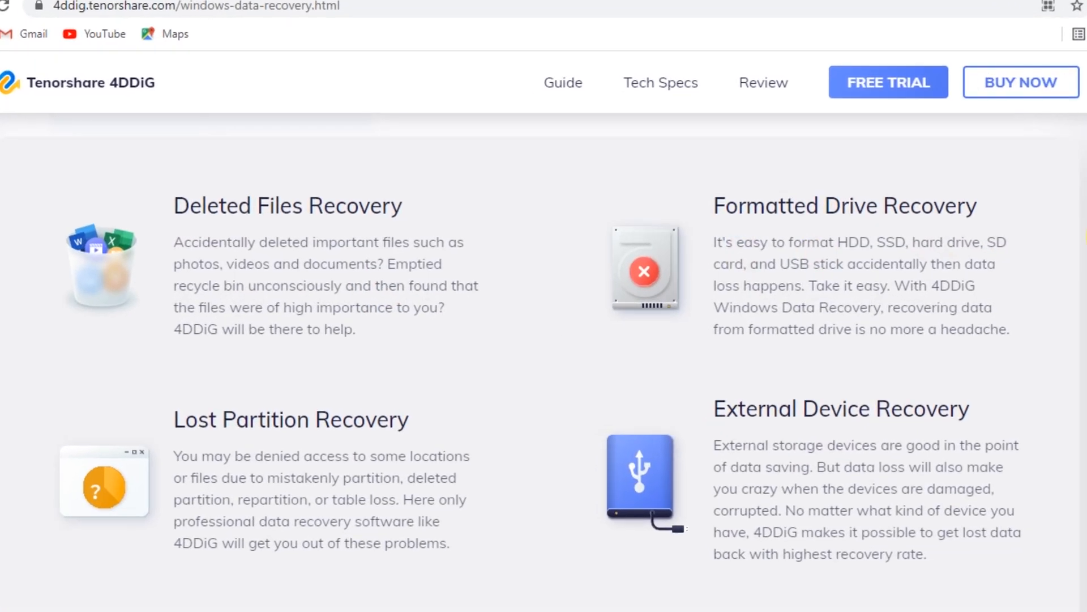
# Scroll down the 4DDiG Windows Data Recovery page toward the FREE DOWNLOAD link
pyautogui.scroll(-3)
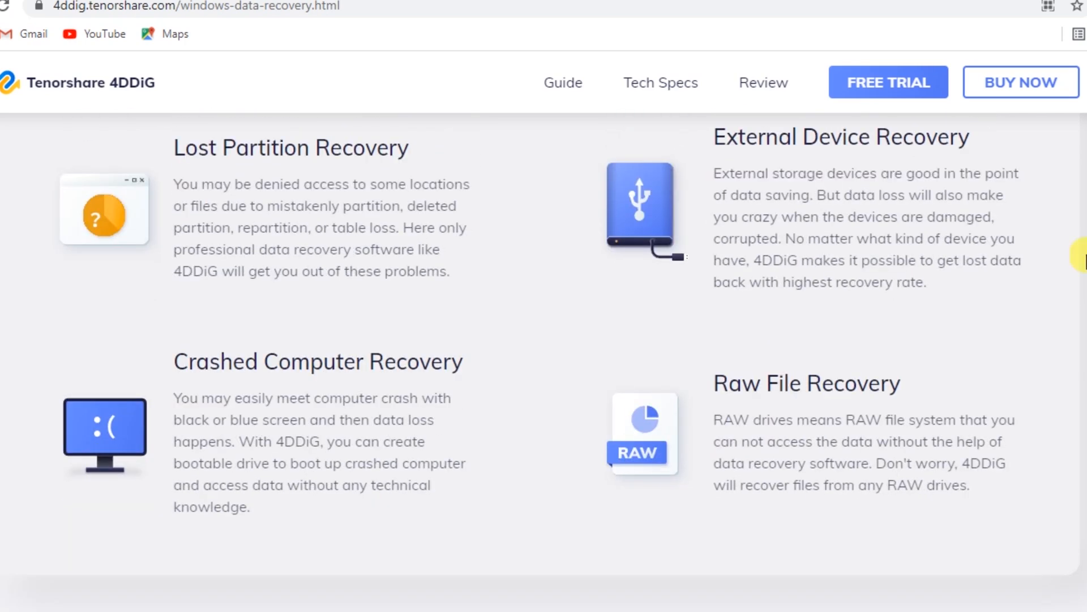
pyautogui.scroll(-3)
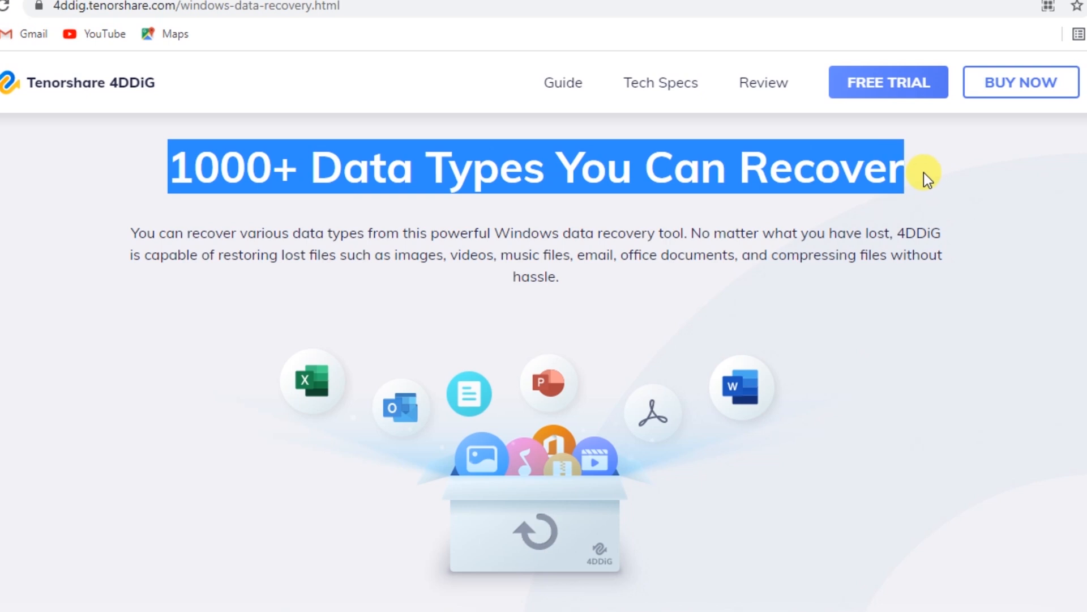
pyautogui.scroll(-3)
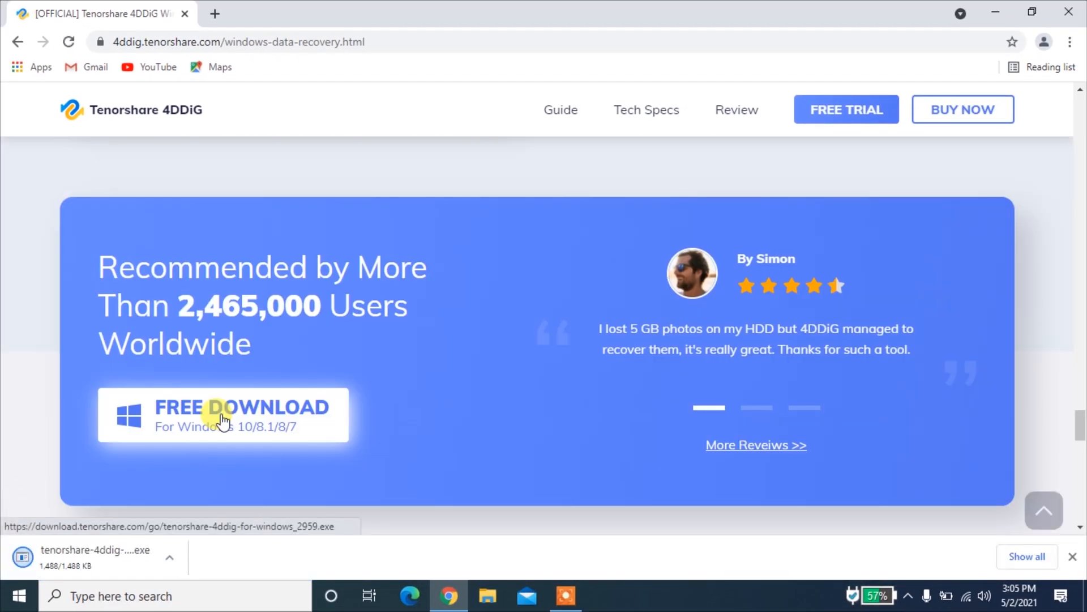
# Run the downloaded 4DDiG .exe from Chrome's download bar to install and launch it
pyautogui.click(84, 554)
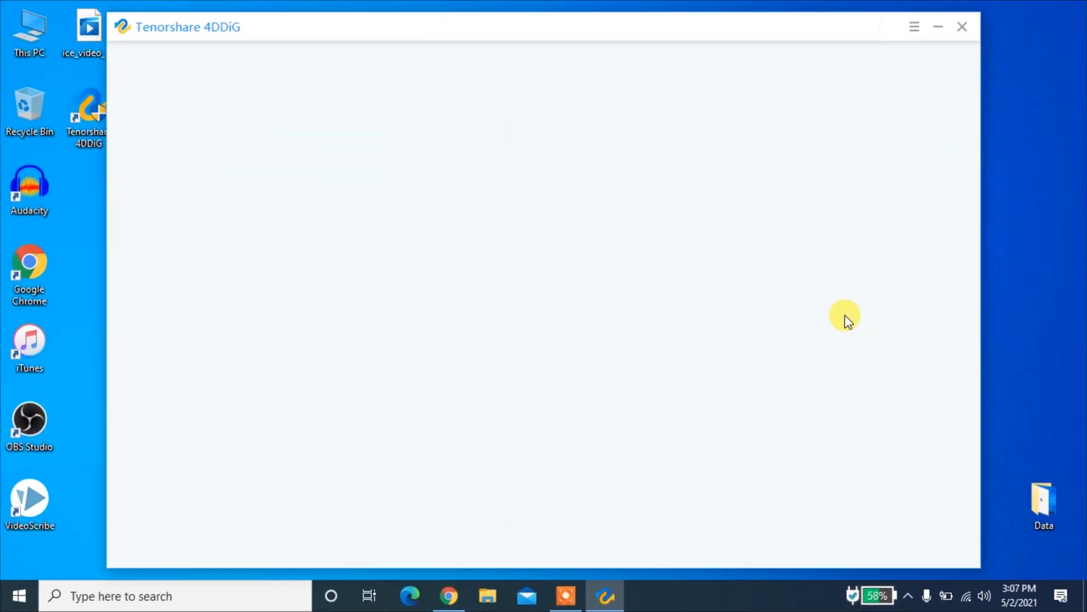
# Register 4DDiG via the ≡ menu with email and registration code, confirming the success message
pyautogui.click(915, 27)
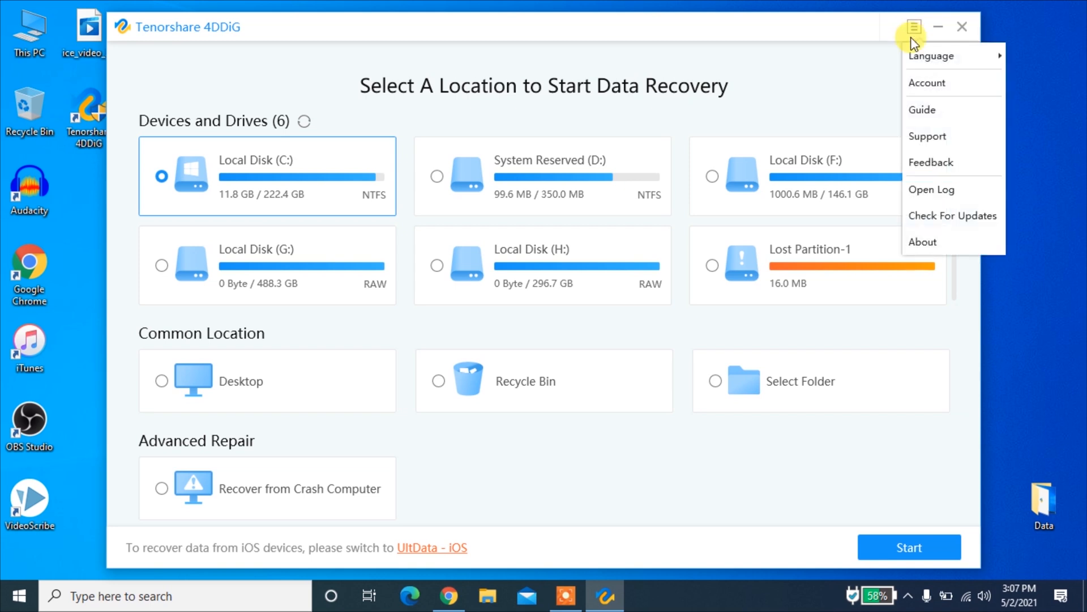
pyautogui.click(926, 82)
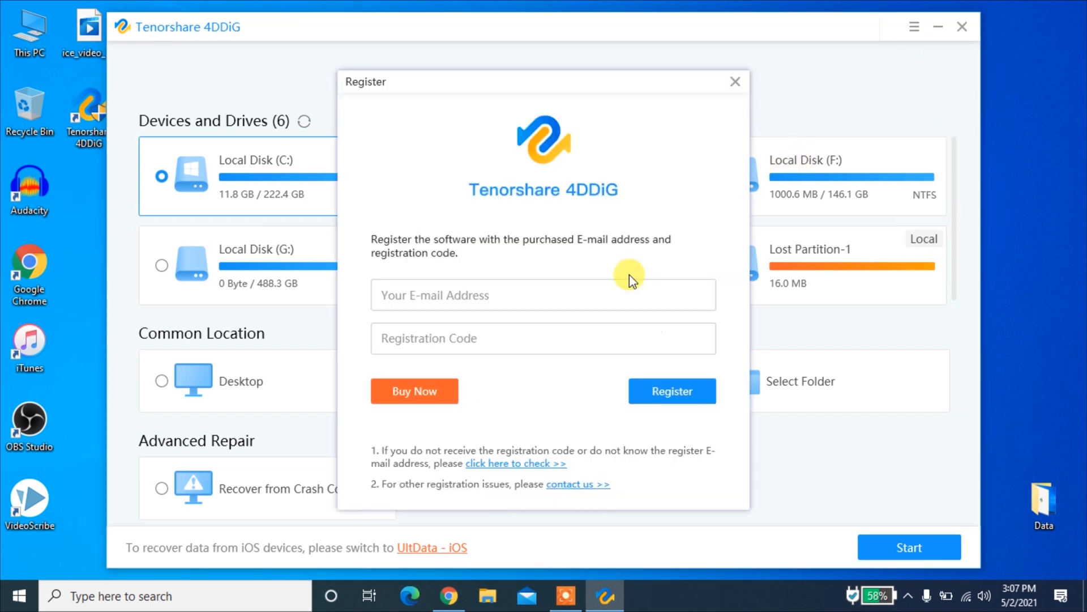
pyautogui.click(673, 391)
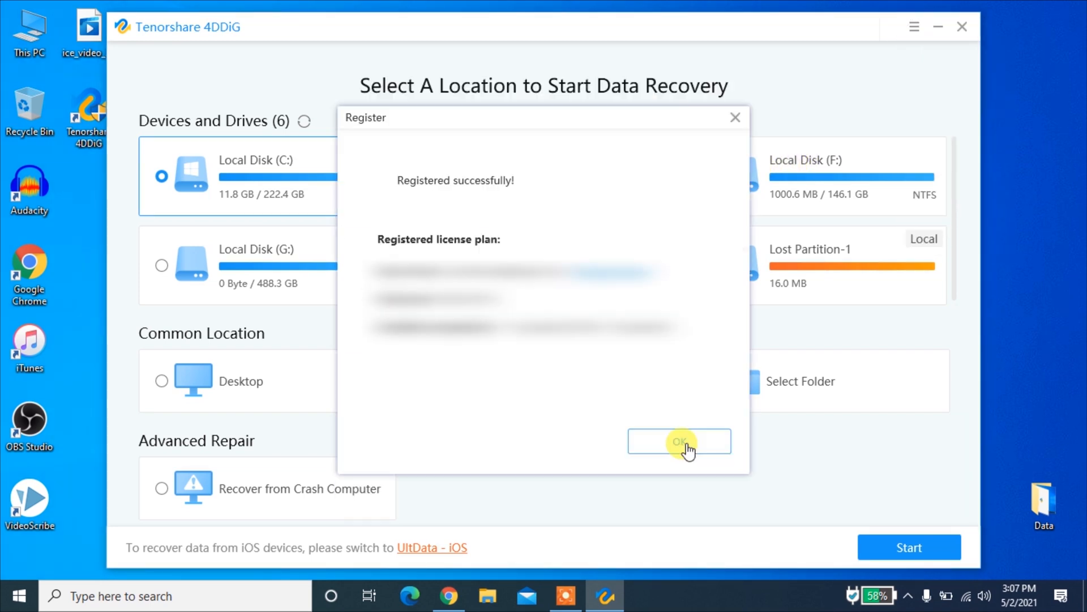
pyautogui.click(680, 442)
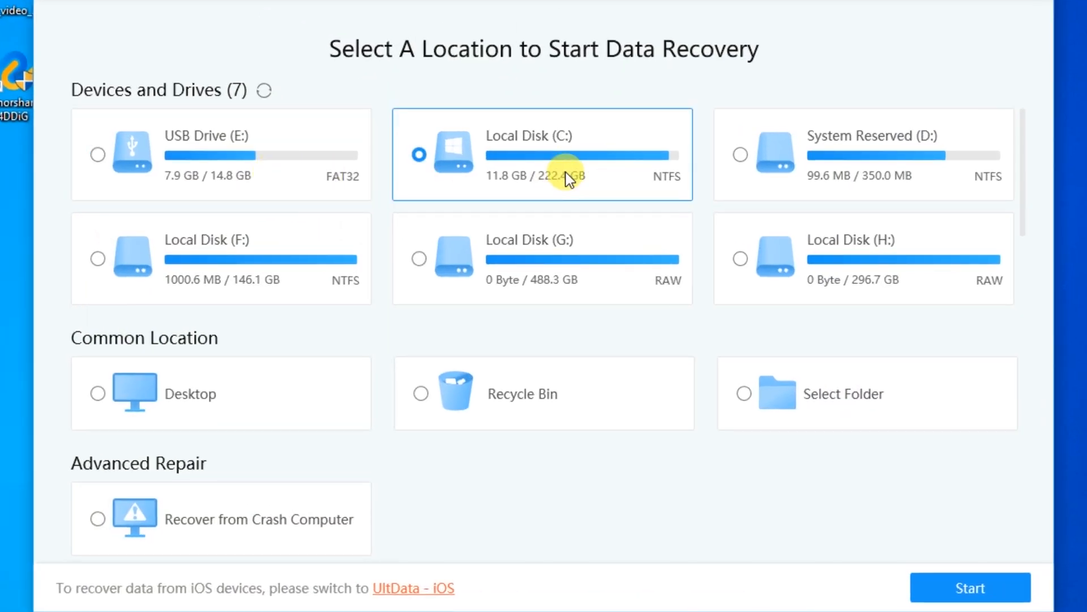
# Browse the drive options, select USB Drive (E:) and start scanning it for lost files
pyautogui.click(741, 154)
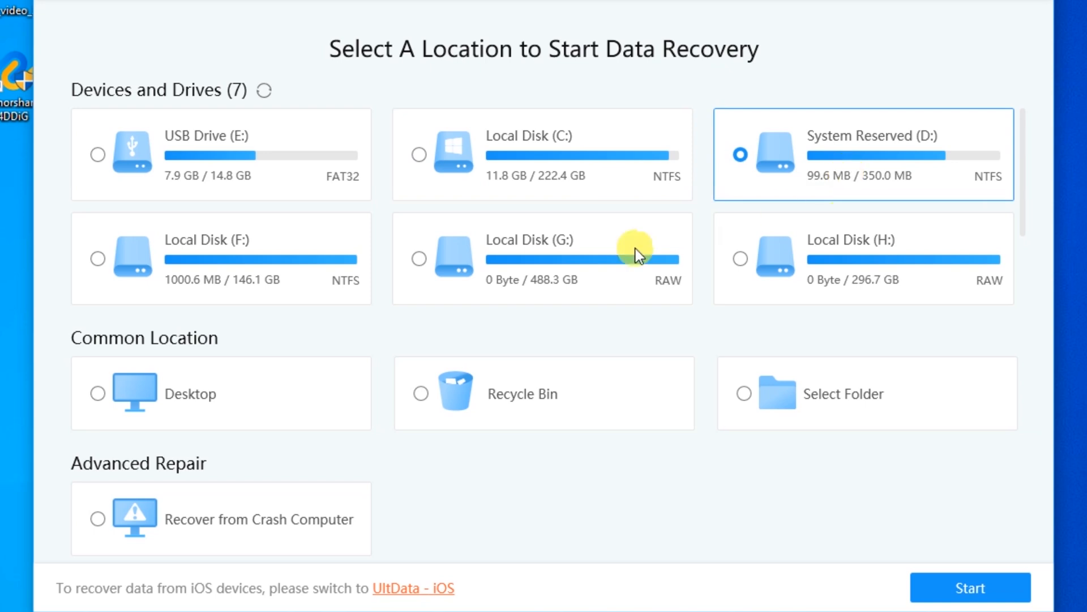
pyautogui.click(97, 250)
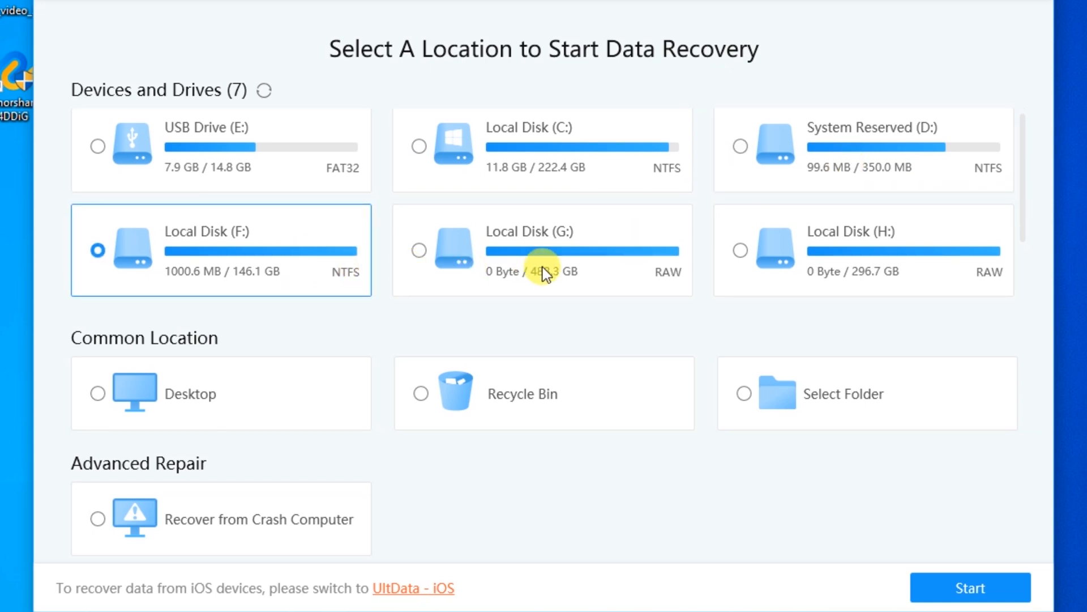
pyautogui.click(739, 250)
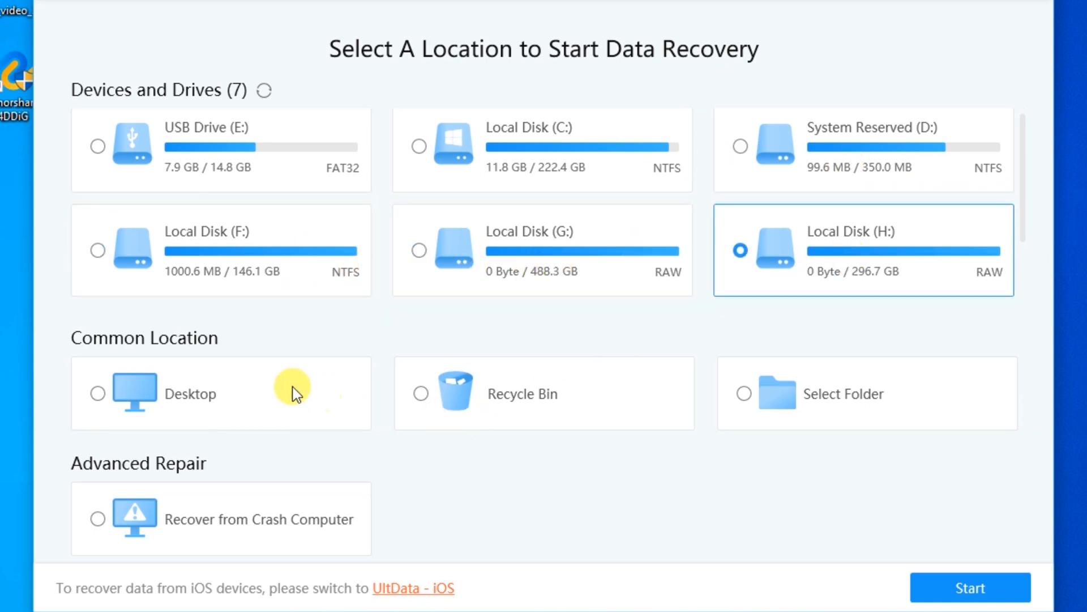
pyautogui.click(522, 394)
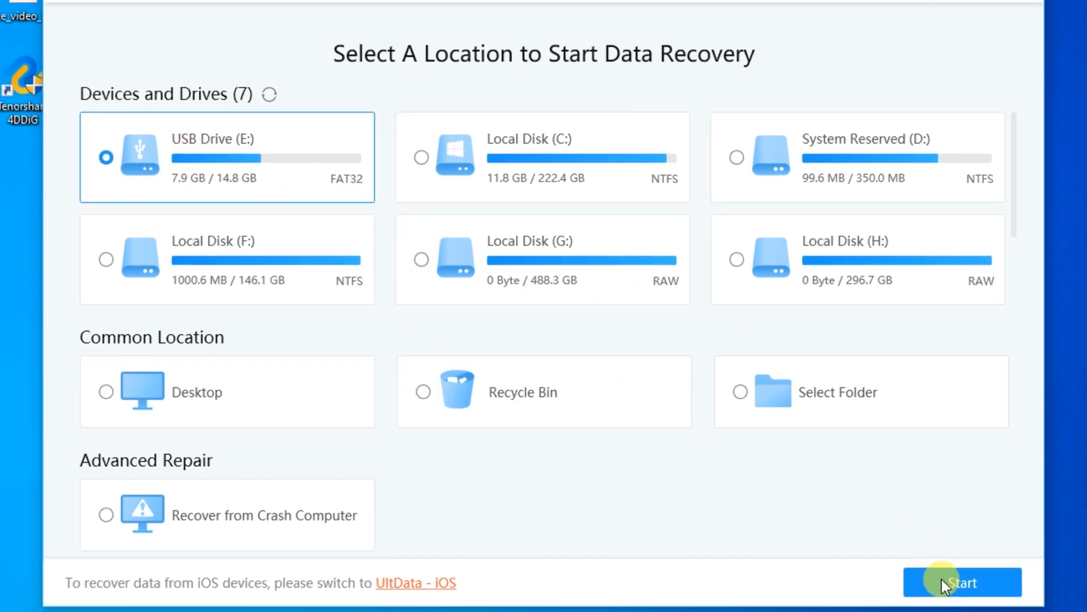
pyautogui.click(963, 598)
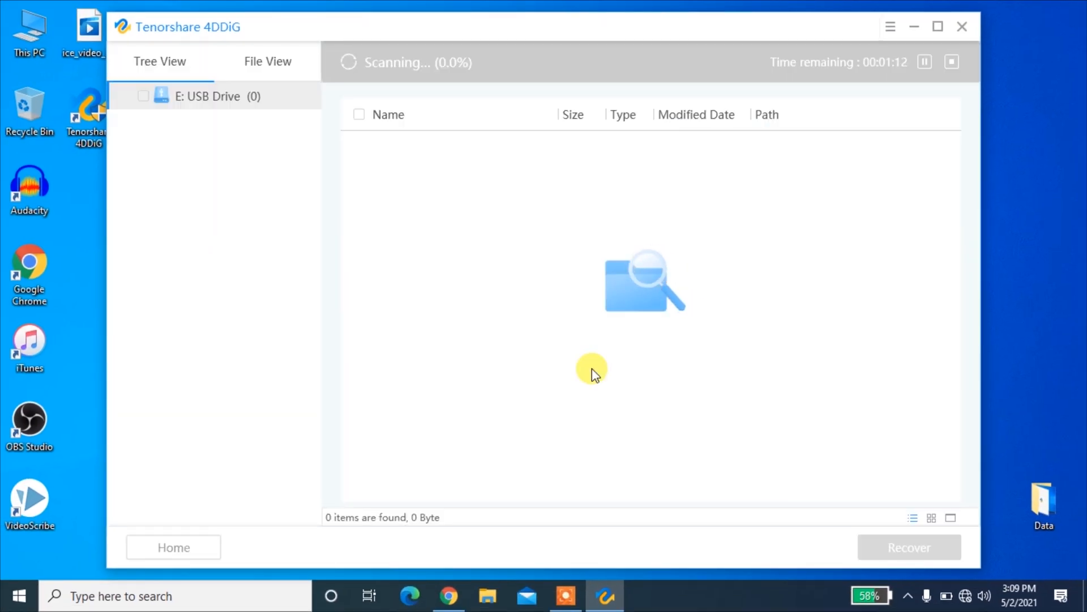
pyautogui.moveTo(1020, 409)
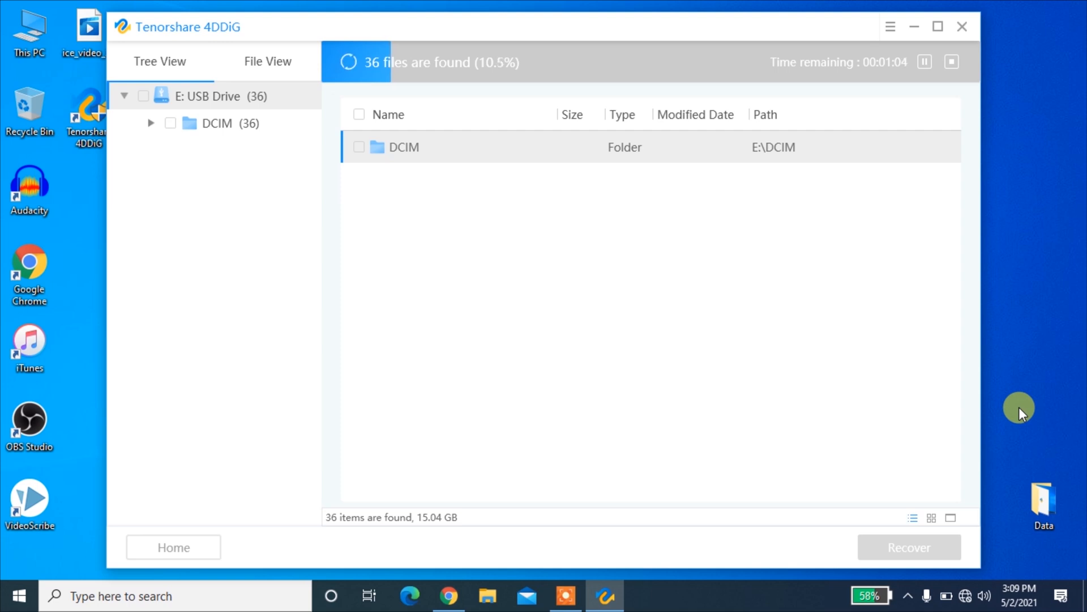
pyautogui.moveTo(958, 222)
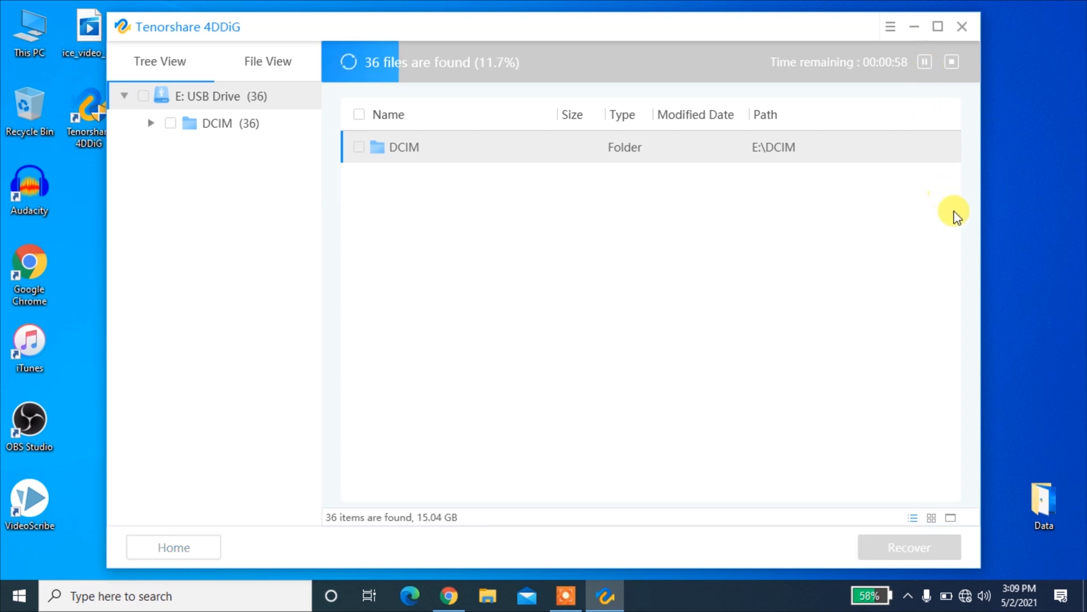
# Wait for the USB drive scan to complete, reporting 125 files found
pyautogui.click(150, 122)
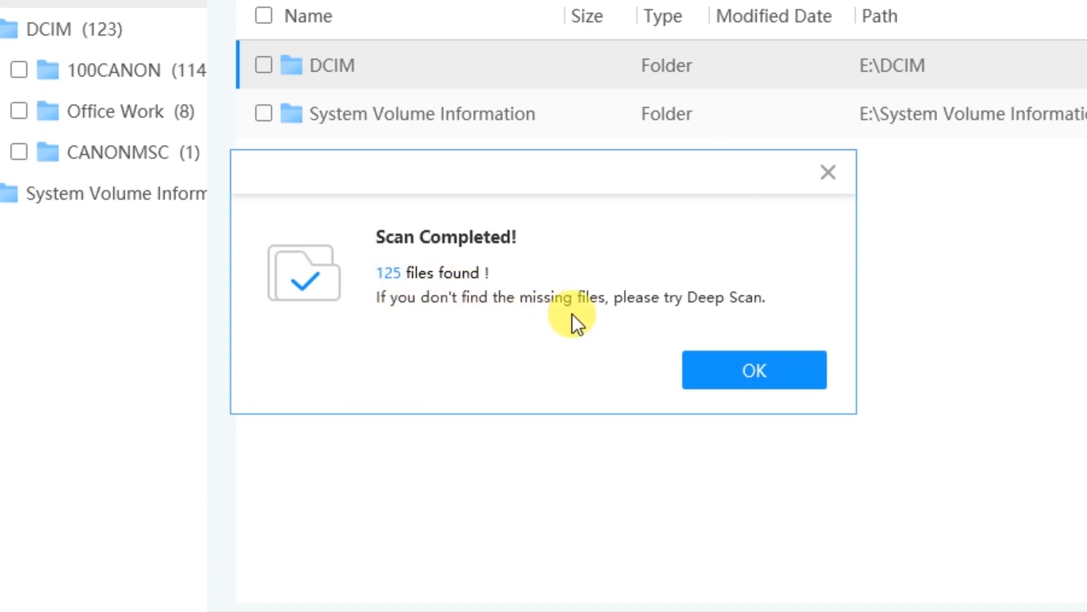
# Show the Office Work folder's eight files in Tree View and mark #MG_0888.JPG for recovery
pyautogui.click(755, 369)
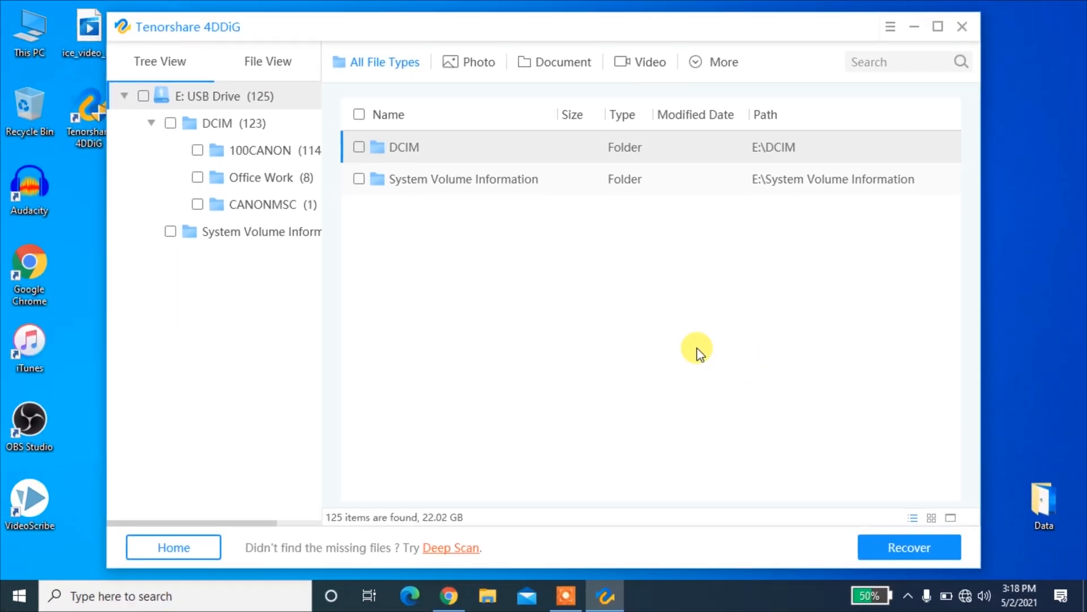
pyautogui.moveTo(170, 61)
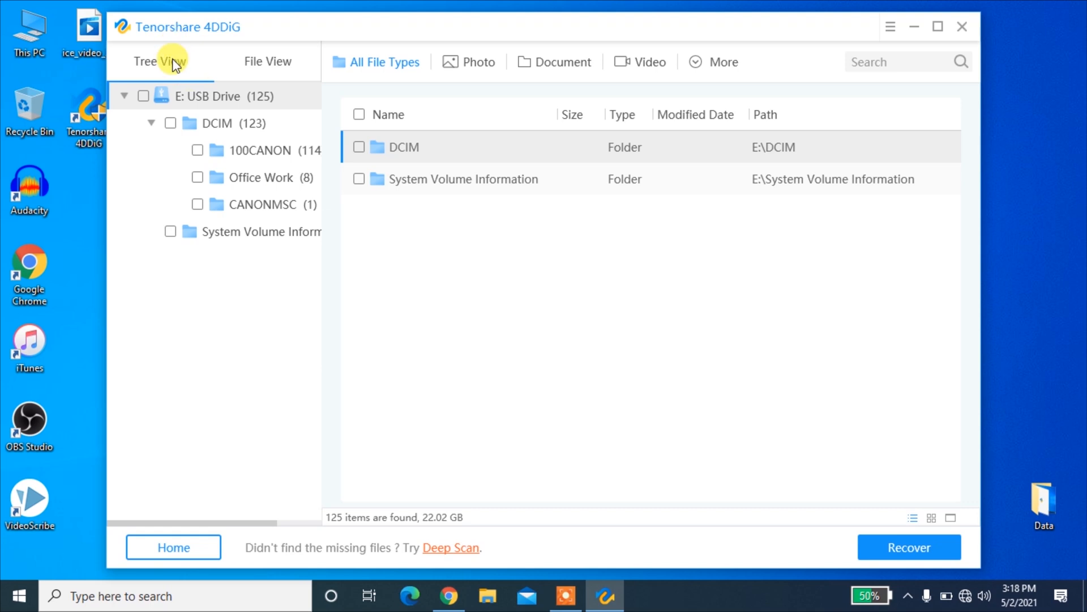
pyautogui.click(221, 123)
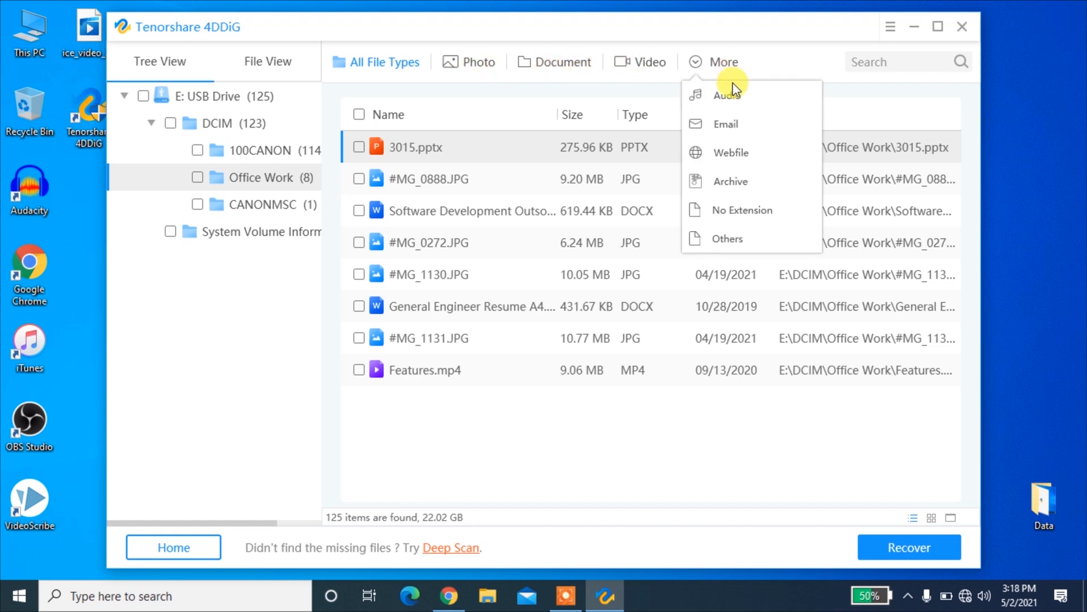
pyautogui.click(653, 448)
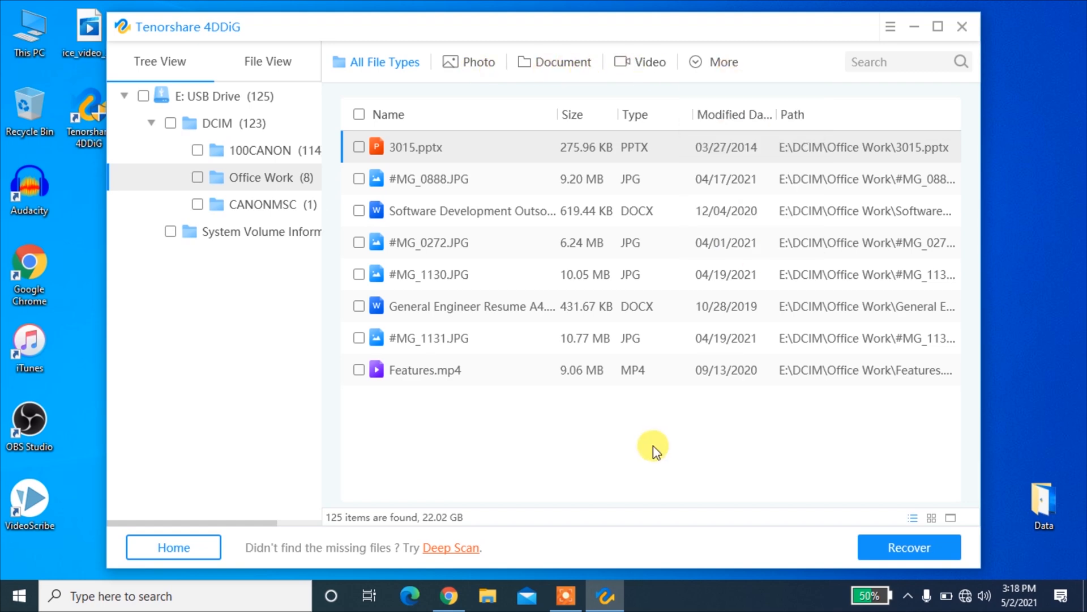
pyautogui.doubleClick(429, 179)
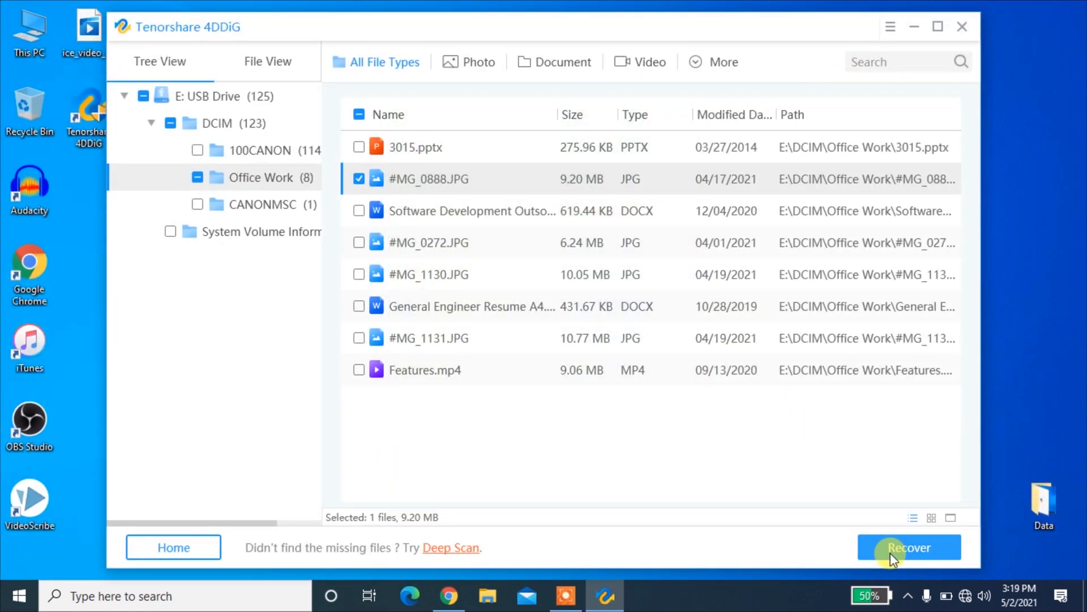
# Recover the marked image, choosing the folder where the recovered file is saved
pyautogui.click(908, 547)
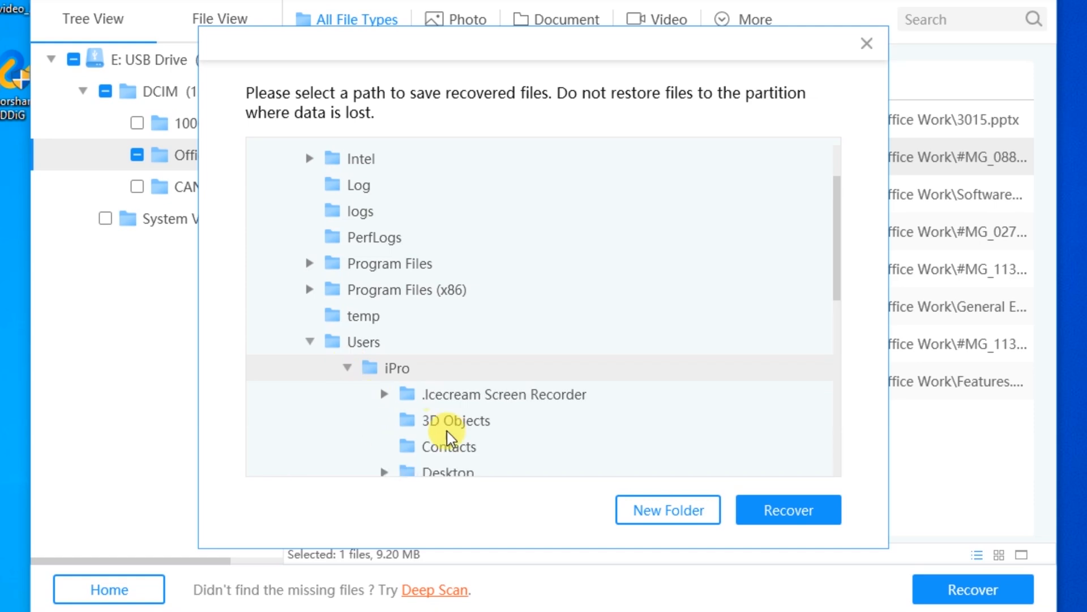
pyautogui.click(863, 43)
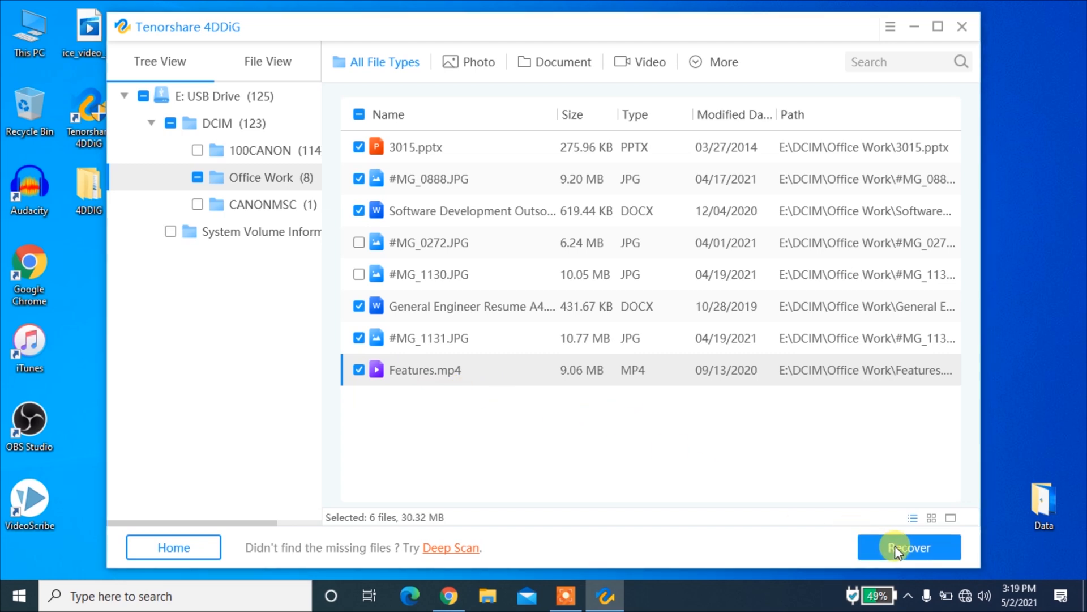
# Recover the six marked files (30.32 MB) to Users > iPro > Desktop and view the recovered folder
pyautogui.click(908, 547)
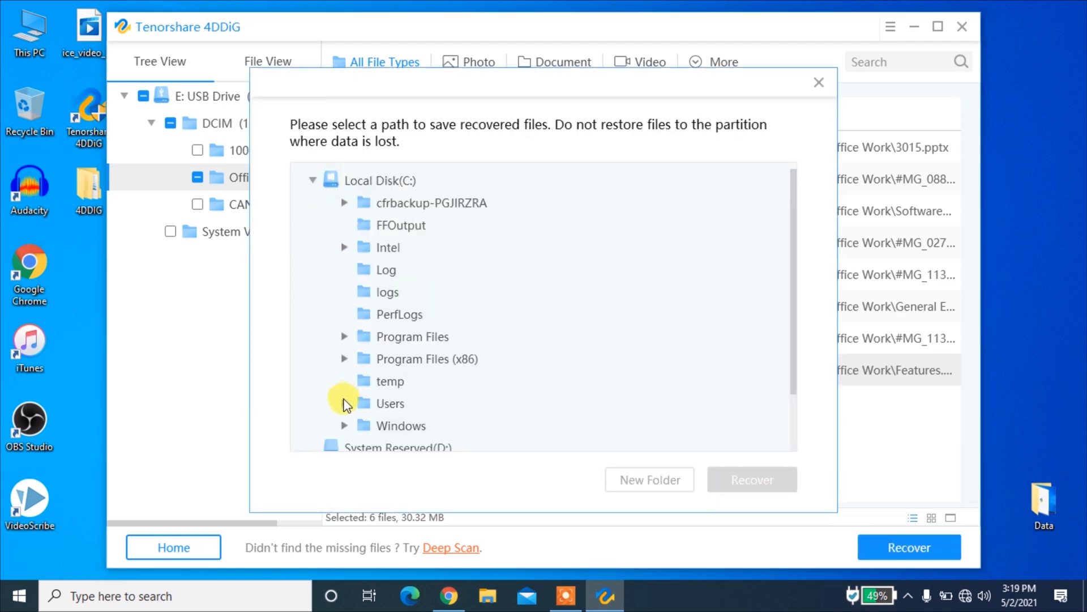
pyautogui.click(390, 403)
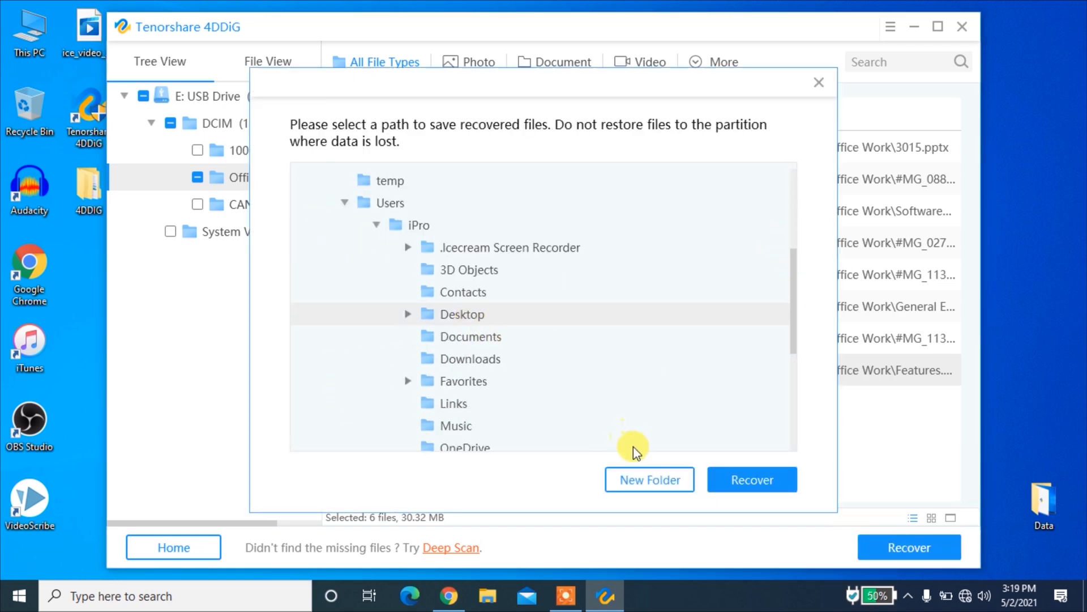
pyautogui.click(752, 479)
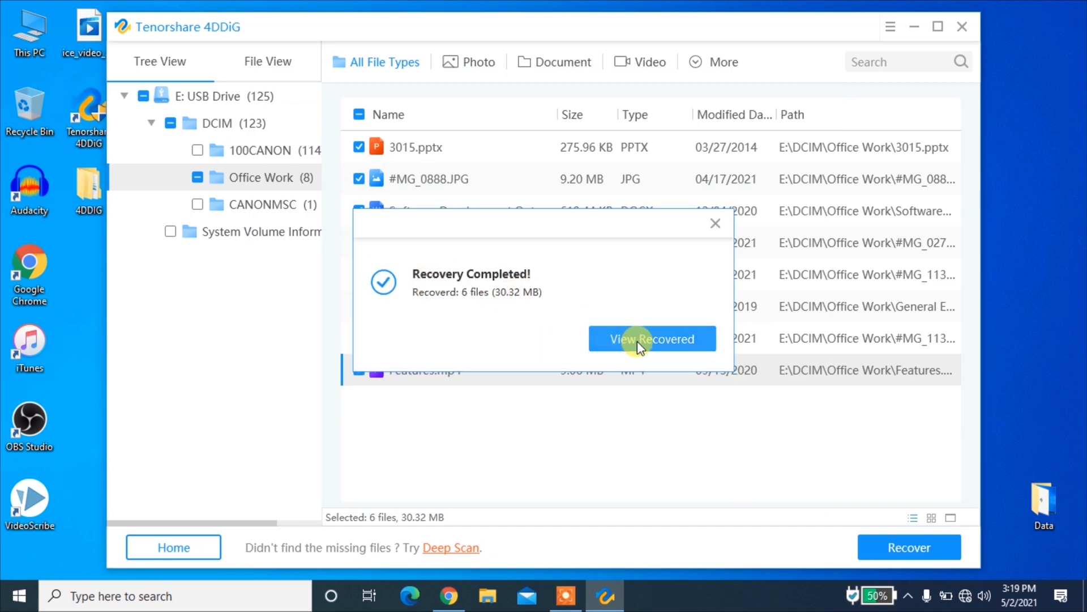
pyautogui.click(652, 338)
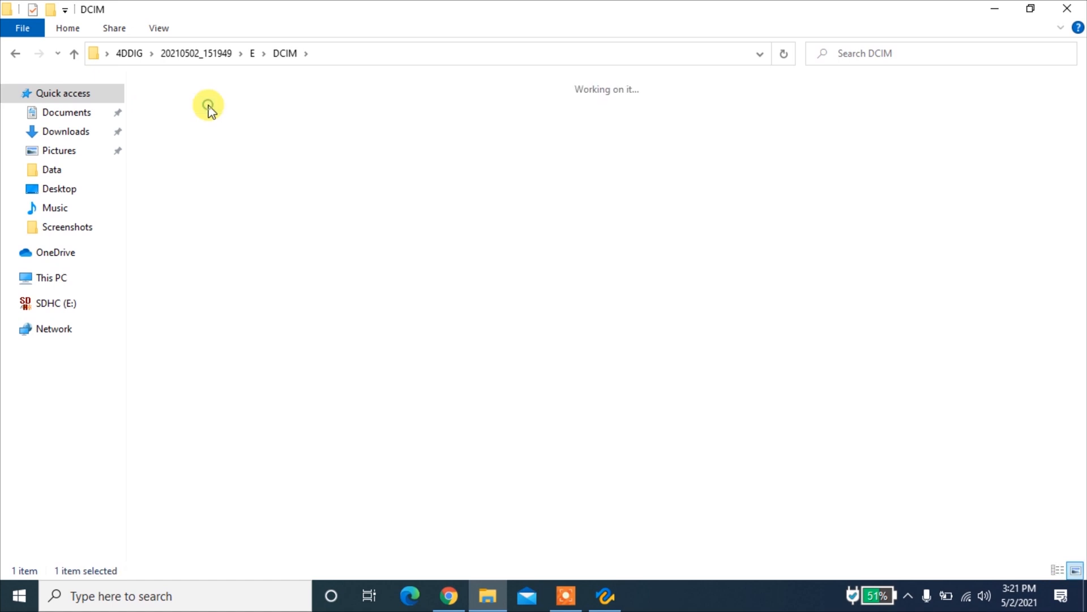
pyautogui.click(449, 596)
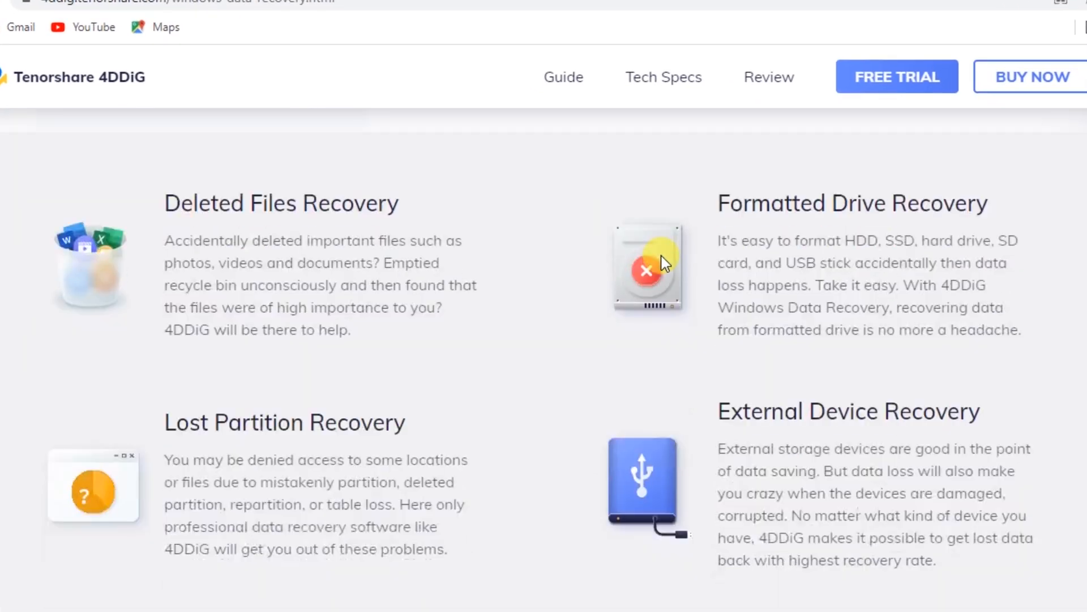
# Scroll through the product page and start the FREE DOWNLOAD For Windows installer
pyautogui.scroll(-3)
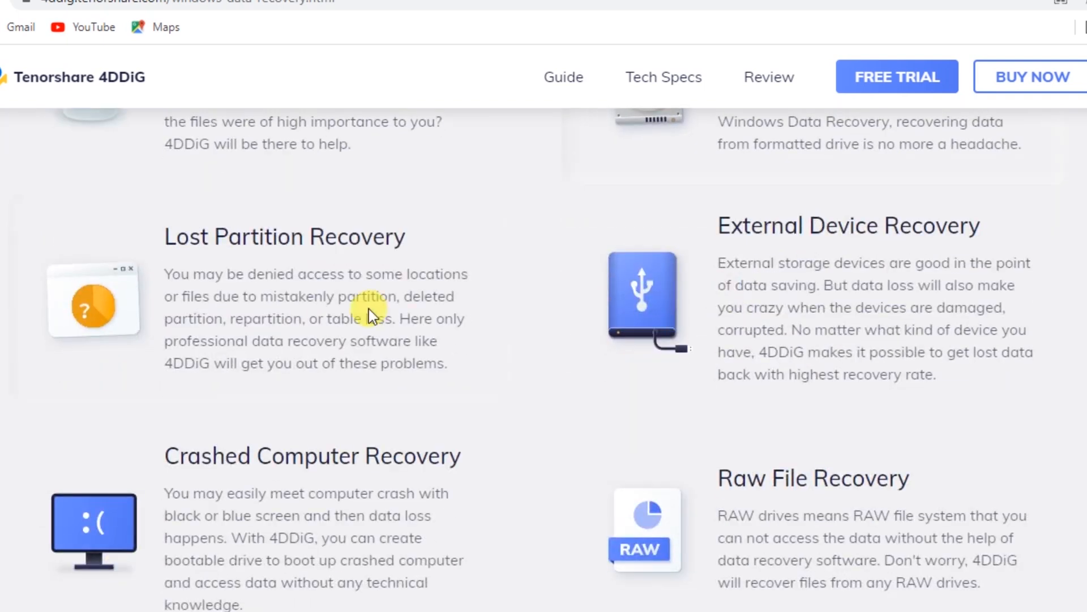
pyautogui.scroll(-3)
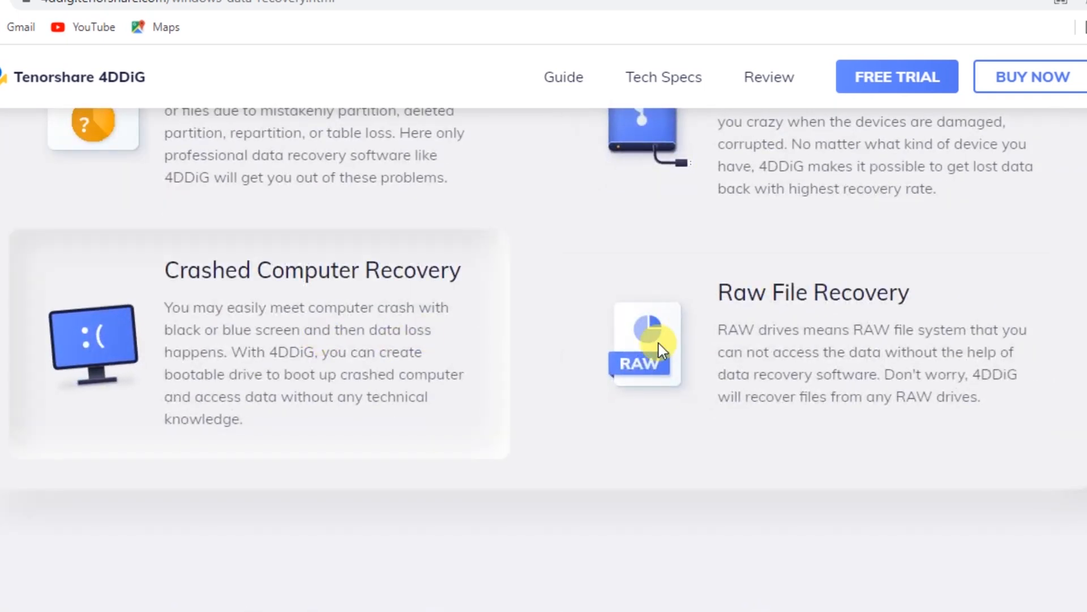
pyautogui.scroll(-3)
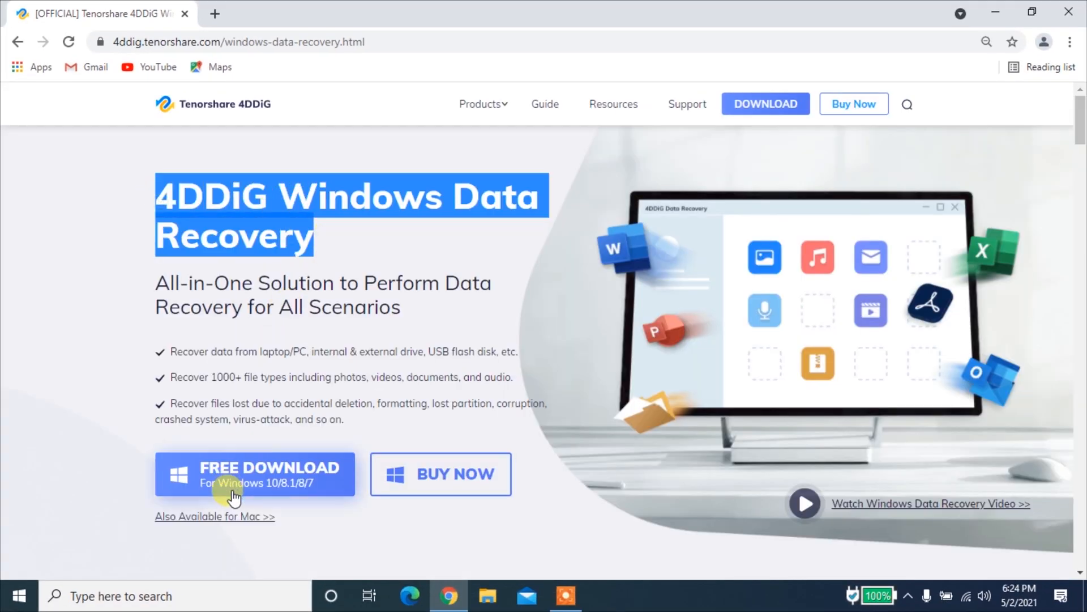
pyautogui.click(259, 474)
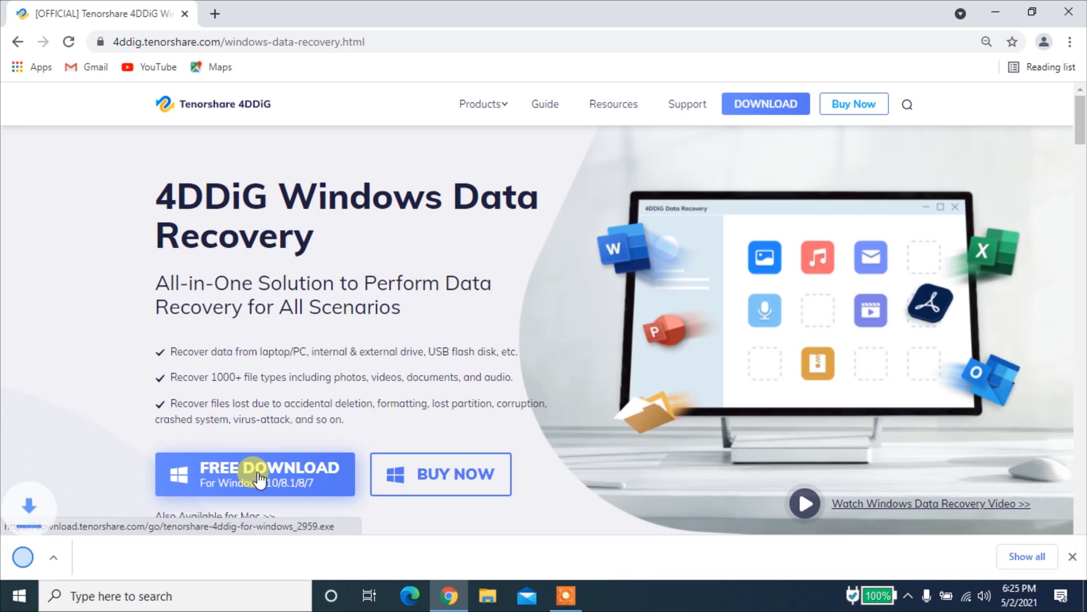